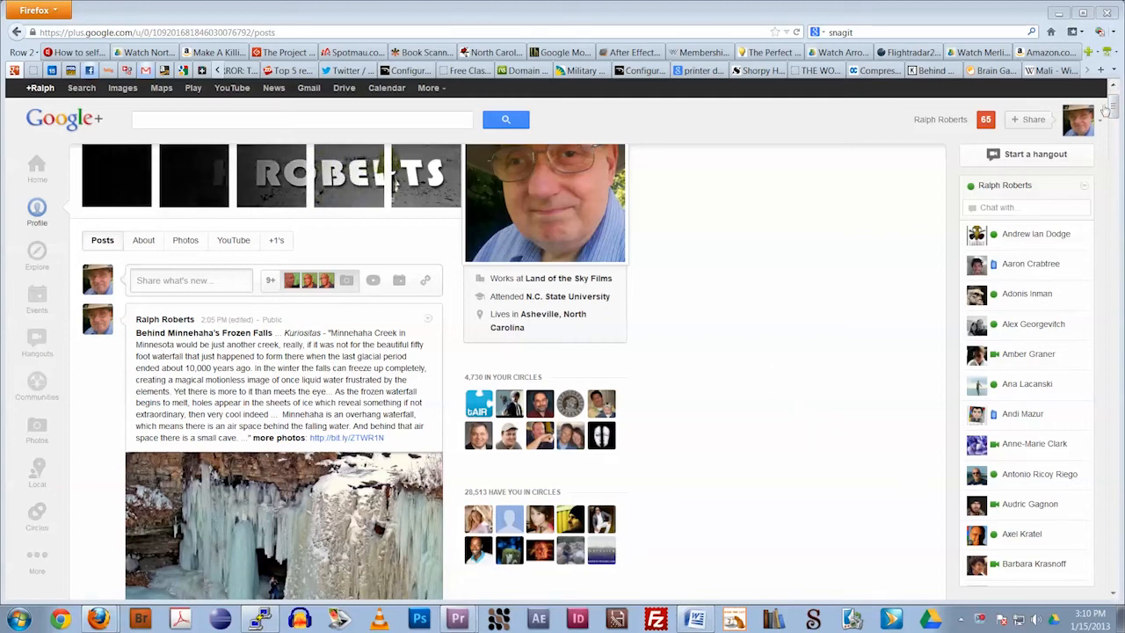
scroll("down", 3)
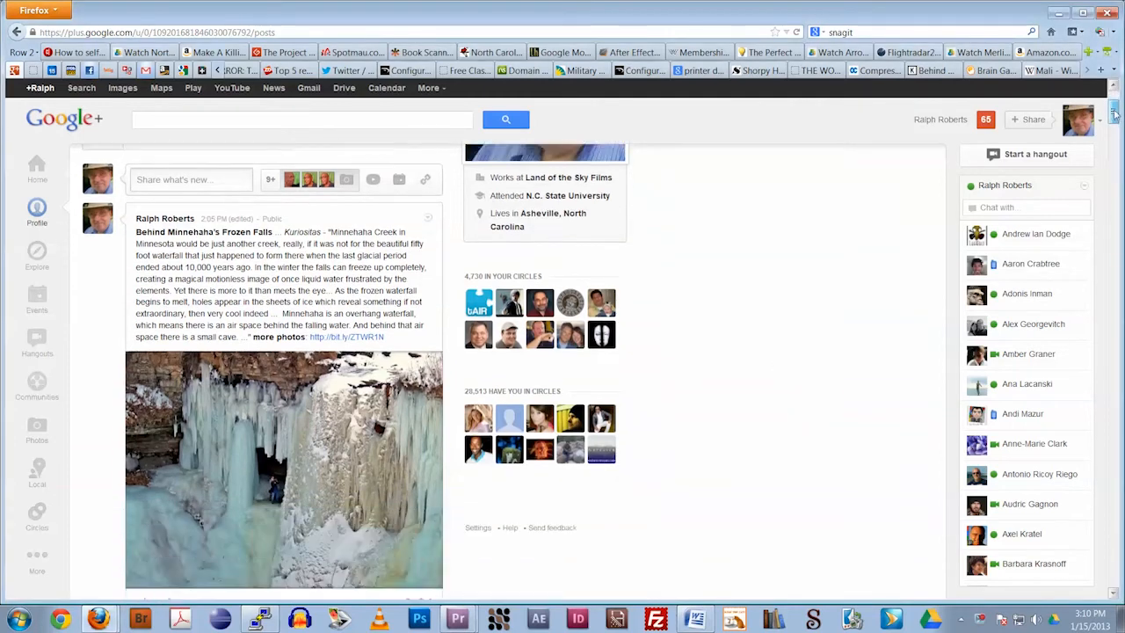
scroll("down", 3)
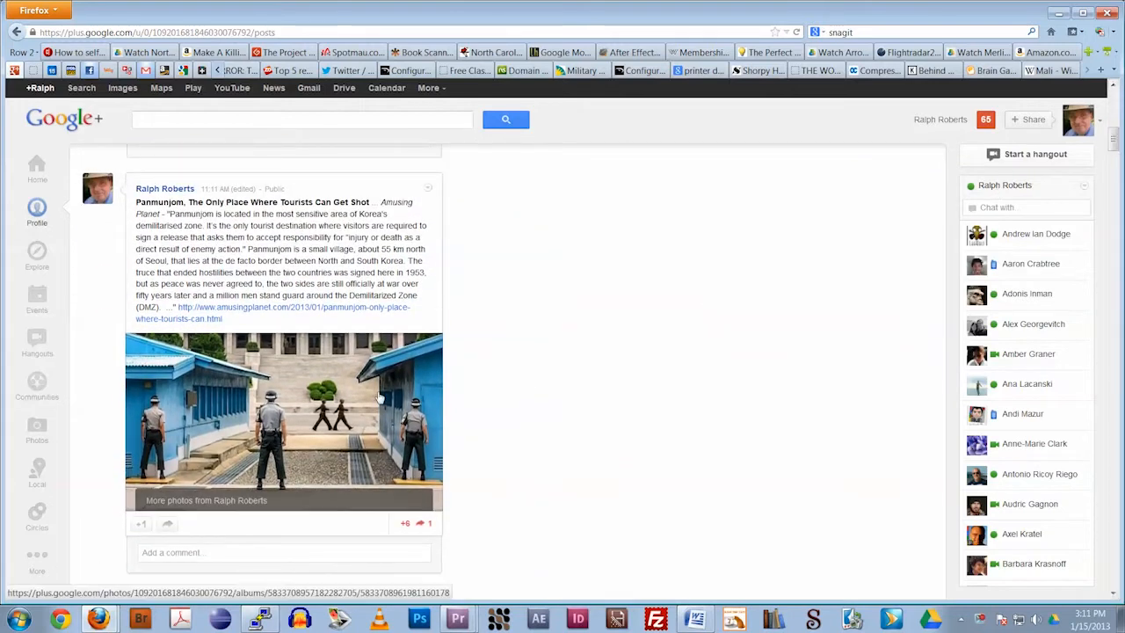
left_click(283, 420)
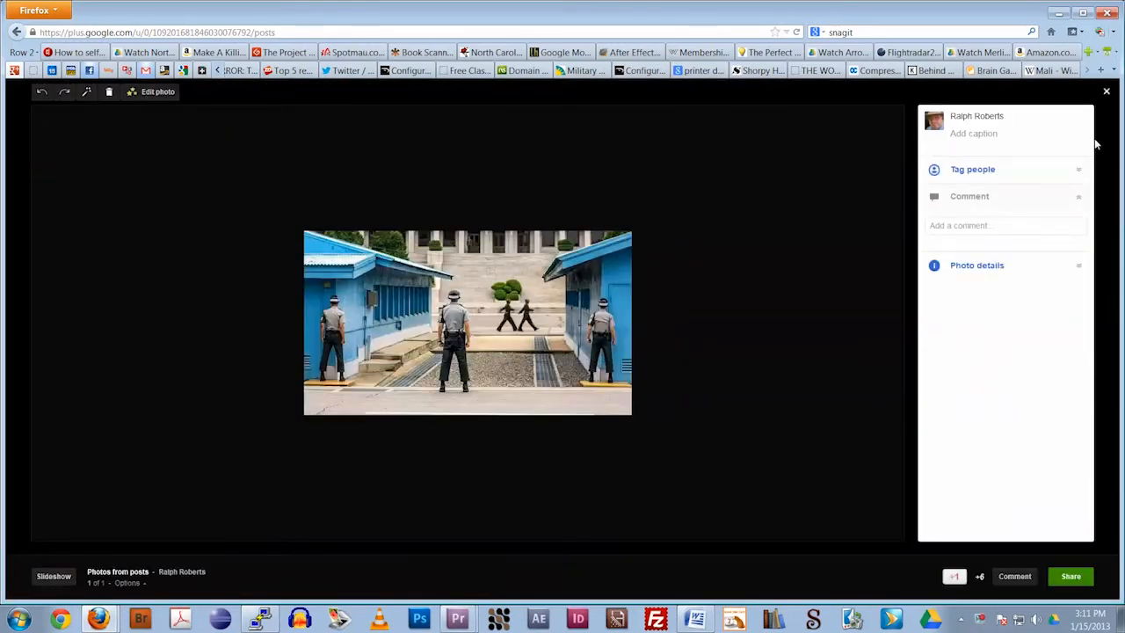
left_click(1106, 90)
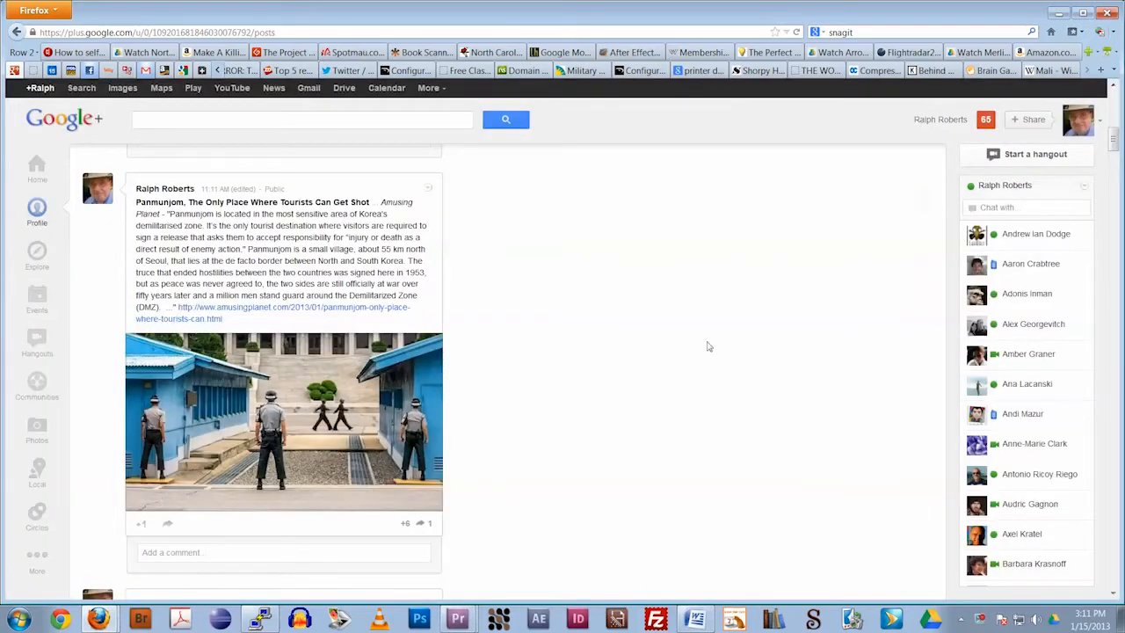
scroll("down", 3)
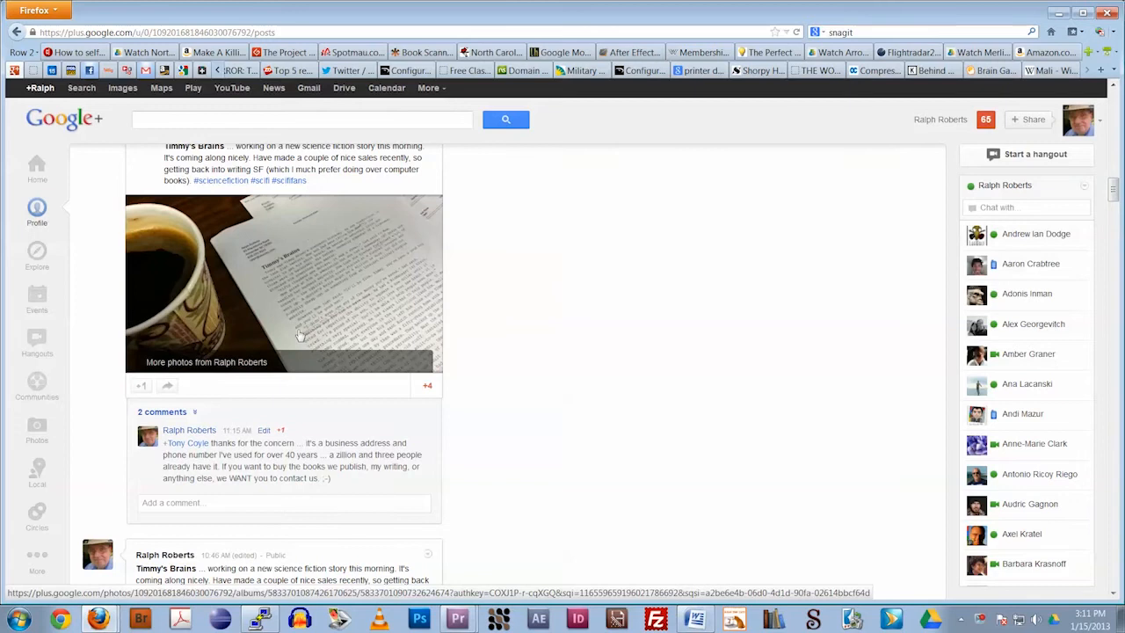
left_click(283, 283)
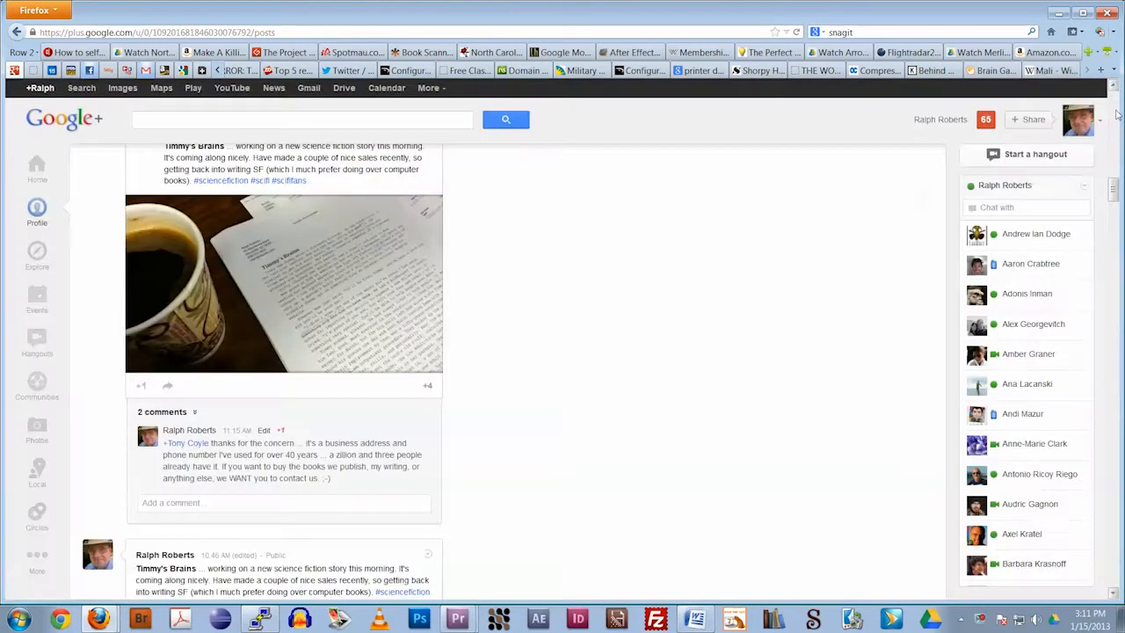
scroll("down", 3)
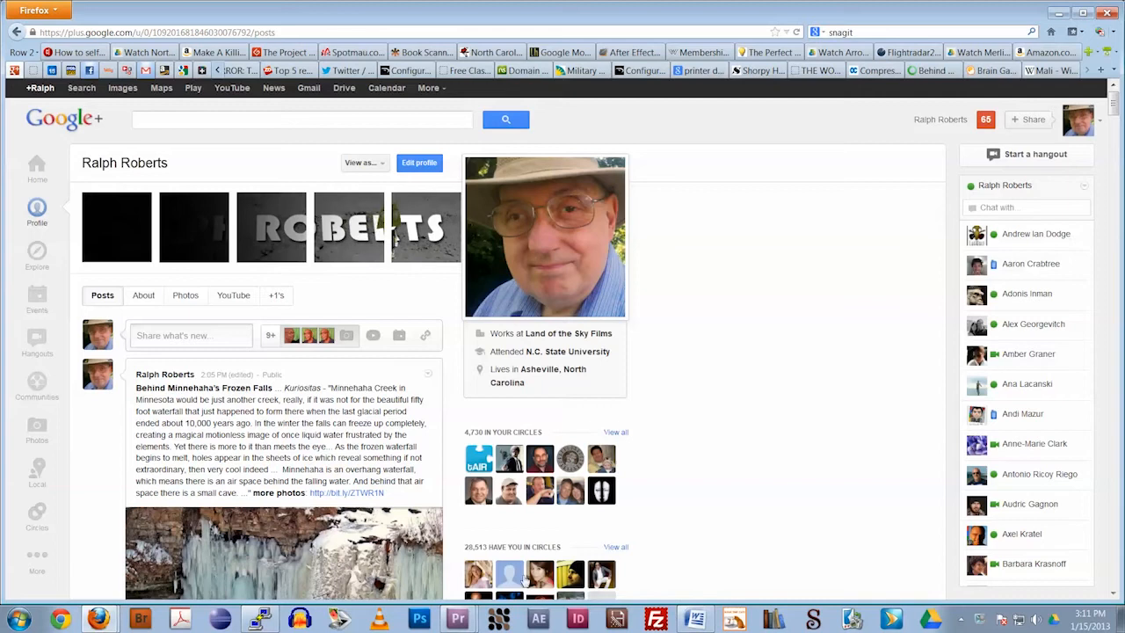
mouse_move(457, 620)
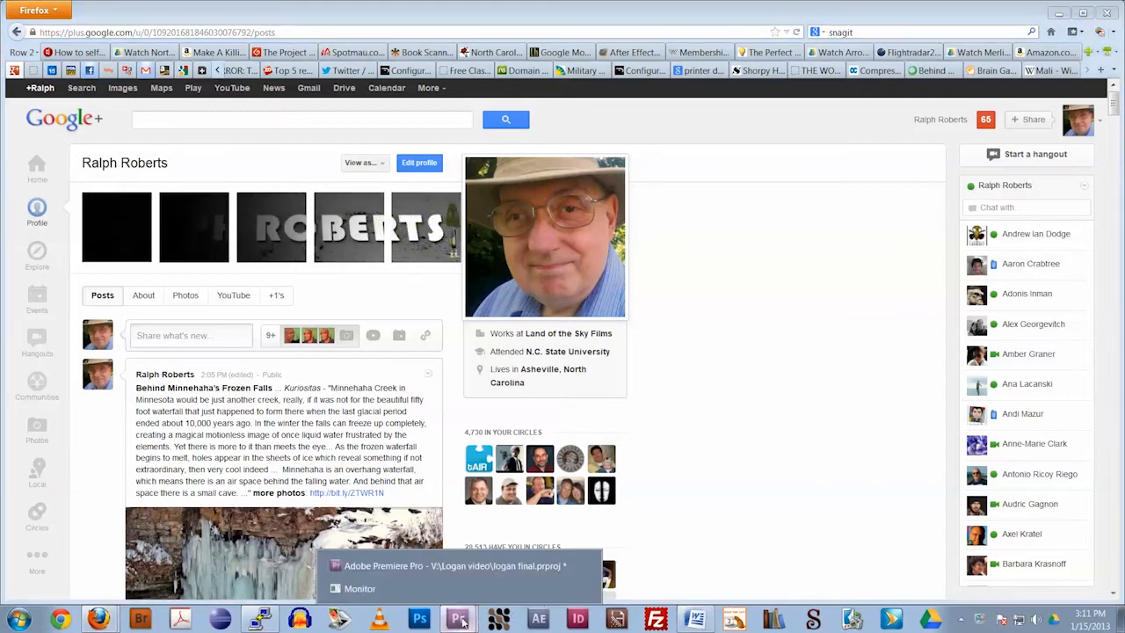